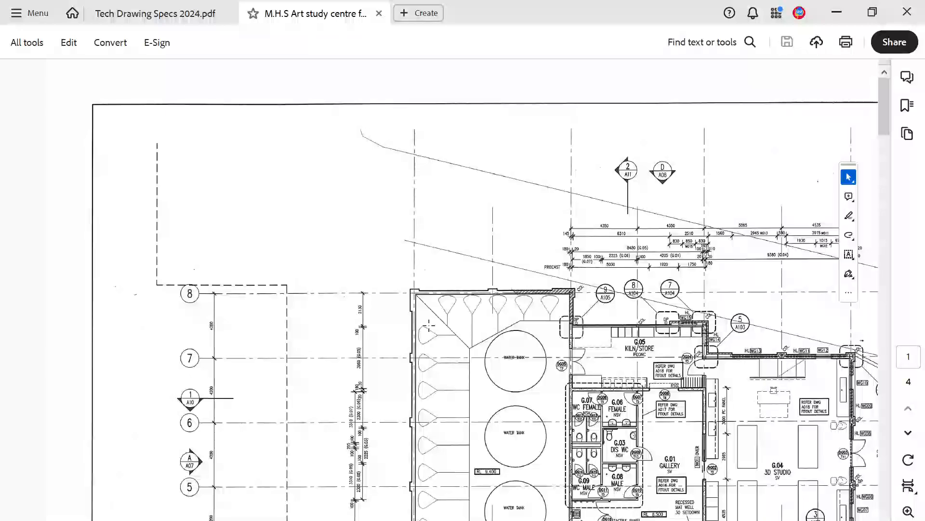
Preview other windows with Alt+Tab, return to Acrobat and switch to Tech Drawing Specs 2024.pdf.
{"action": "scroll", "scroll_direction": "down", "scroll_amount": 3}
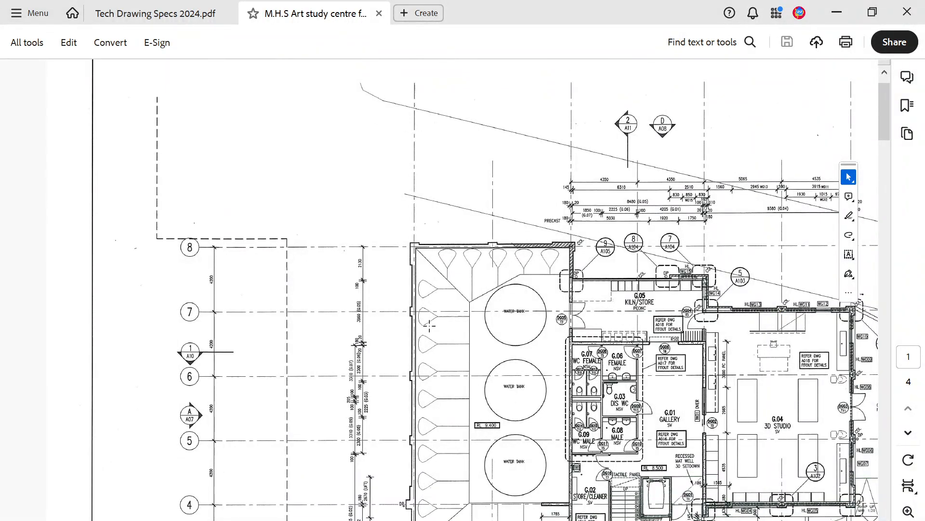
{"action": "key", "text": "alt+tab"}
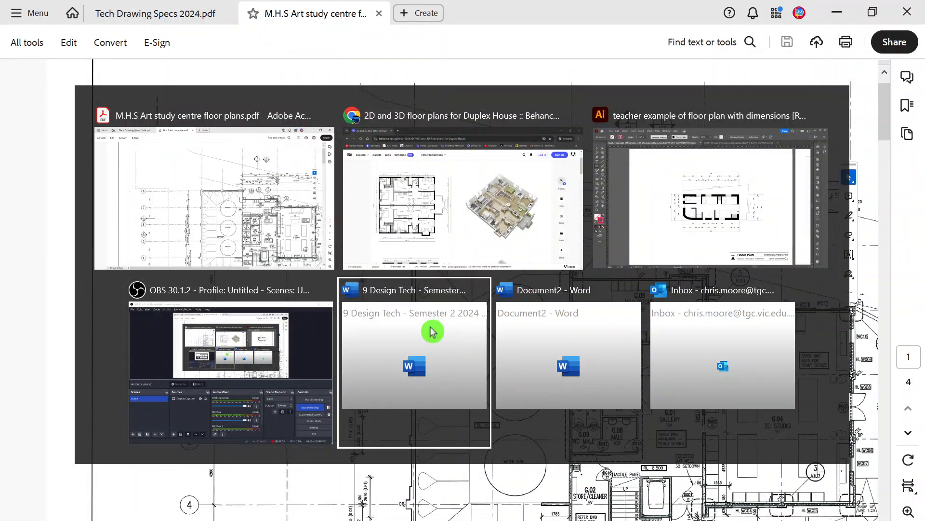
{"action": "left_click", "coordinate": [432, 331]}
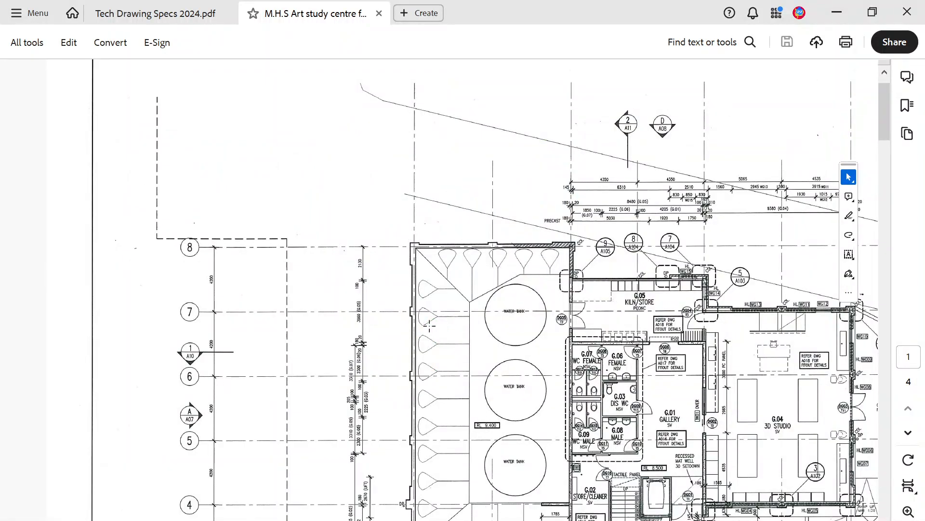
{"action": "left_click", "coordinate": [159, 13]}
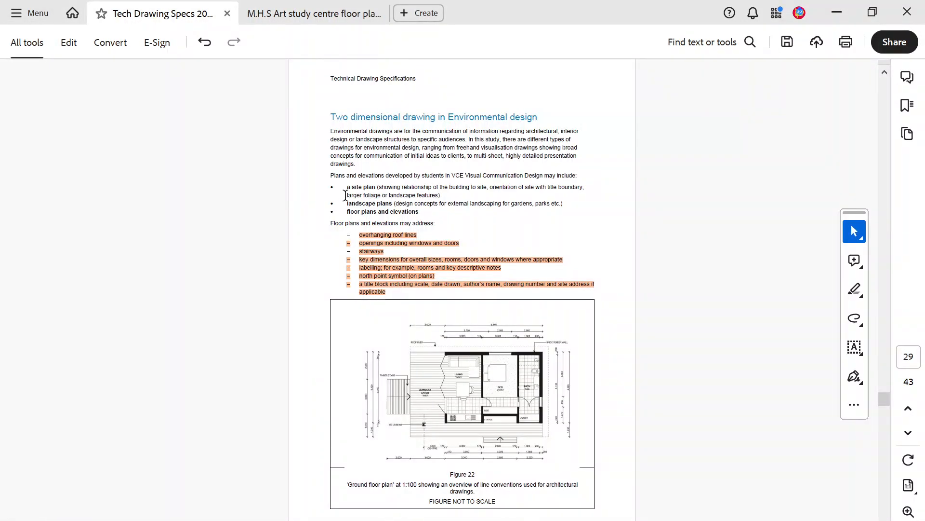
{"action": "mouse_move", "coordinate": [421, 166]}
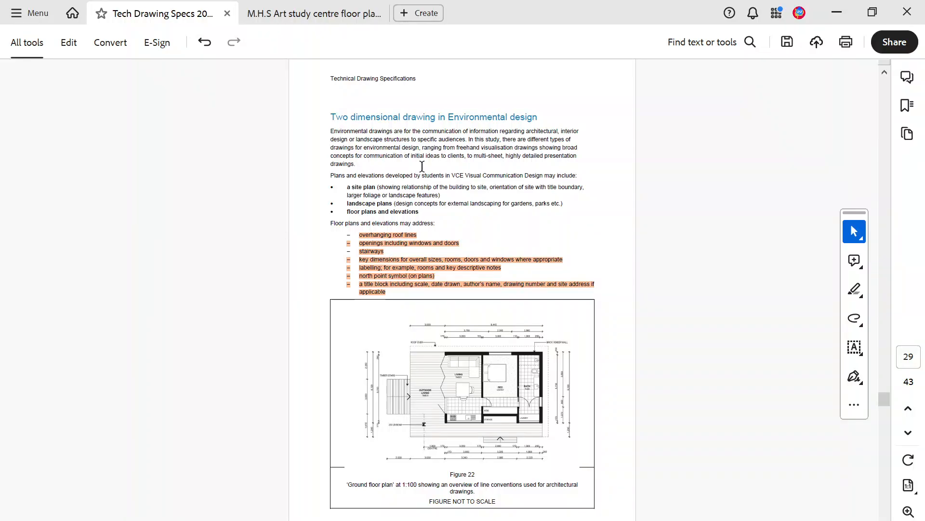
{"action": "scroll", "scroll_direction": "down", "scroll_amount": 3}
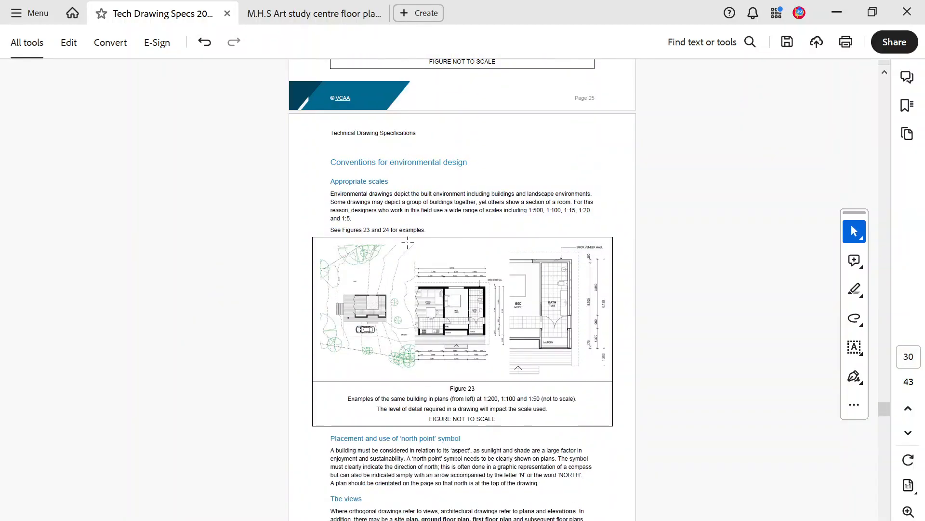
{"action": "scroll", "scroll_direction": "down", "scroll_amount": 3}
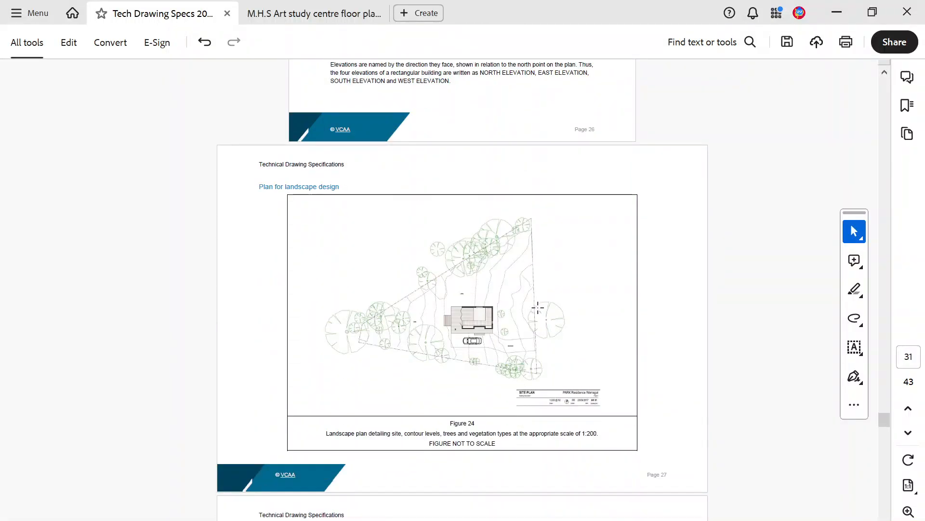
{"action": "scroll", "scroll_direction": "down", "scroll_amount": 3}
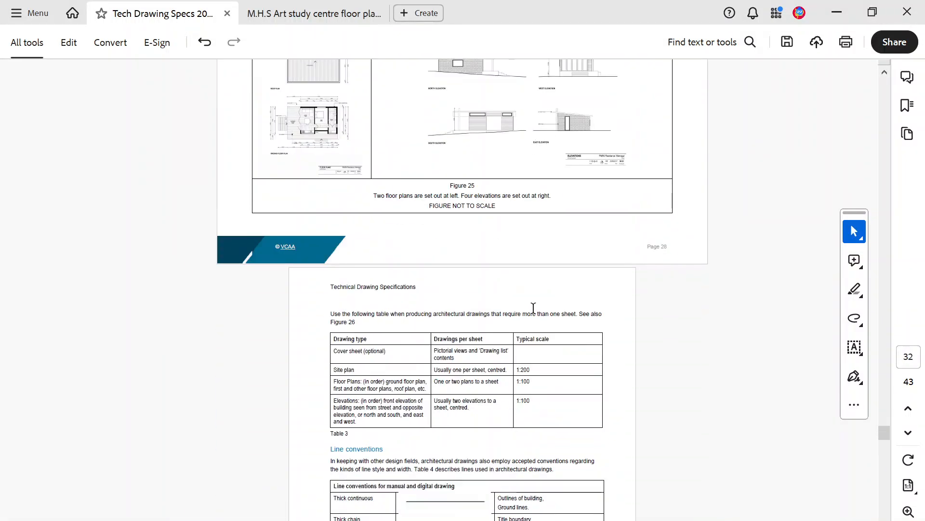
{"action": "scroll", "scroll_direction": "down", "scroll_amount": 3}
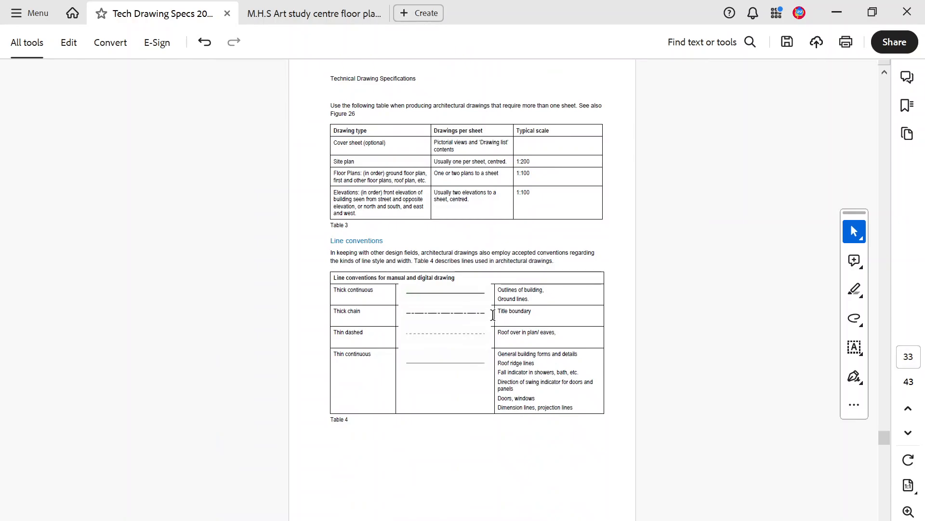
{"action": "scroll", "scroll_direction": "down", "scroll_amount": 3}
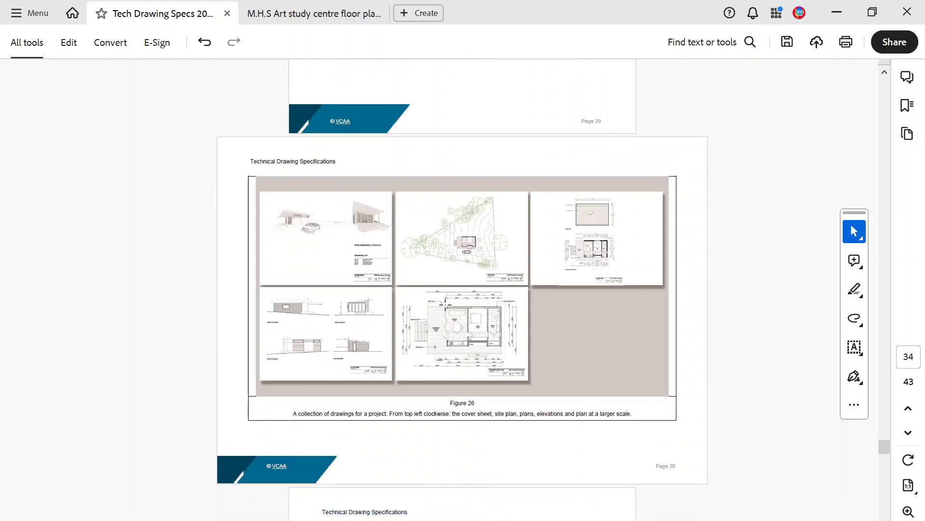
{"action": "scroll", "scroll_direction": "down", "scroll_amount": 3}
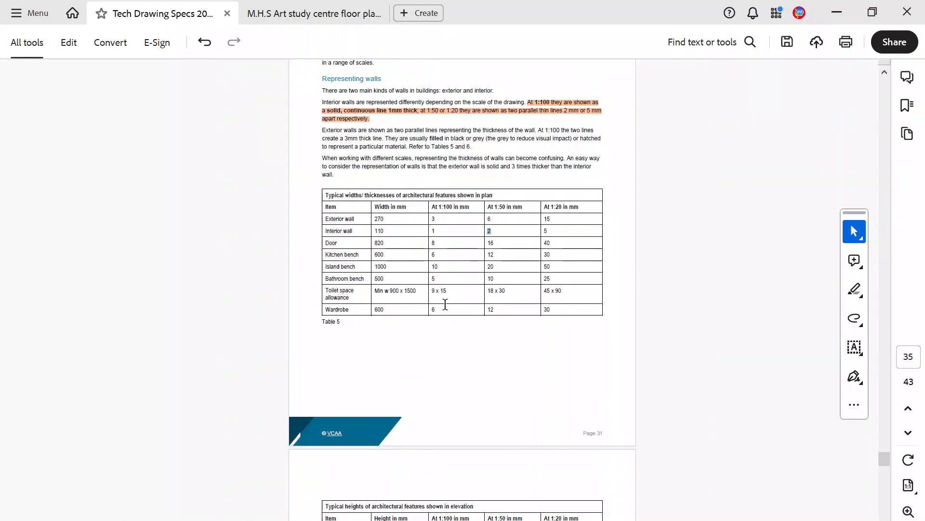
{"action": "scroll", "scroll_direction": "down", "scroll_amount": 3}
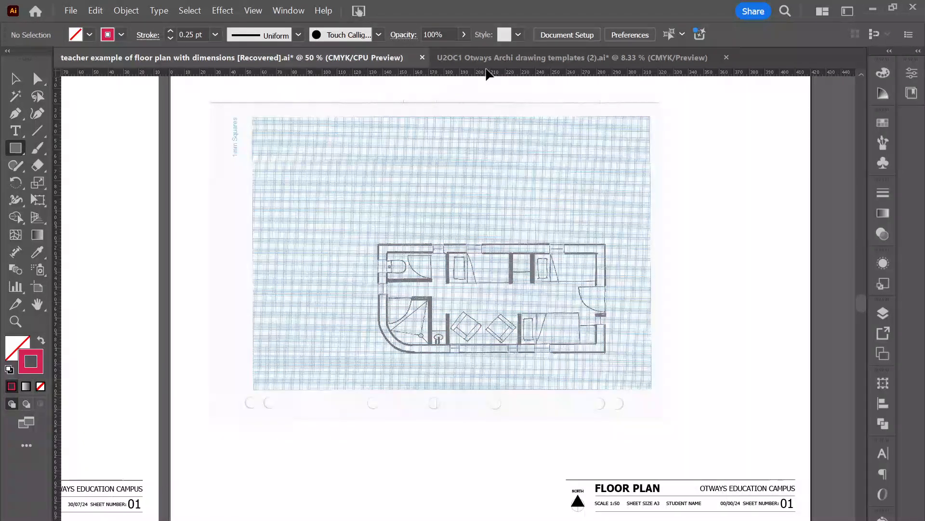
Switch to the U2OC1 Otways Archi drawing templates (2).ai document.
{"action": "left_click", "coordinate": [571, 58]}
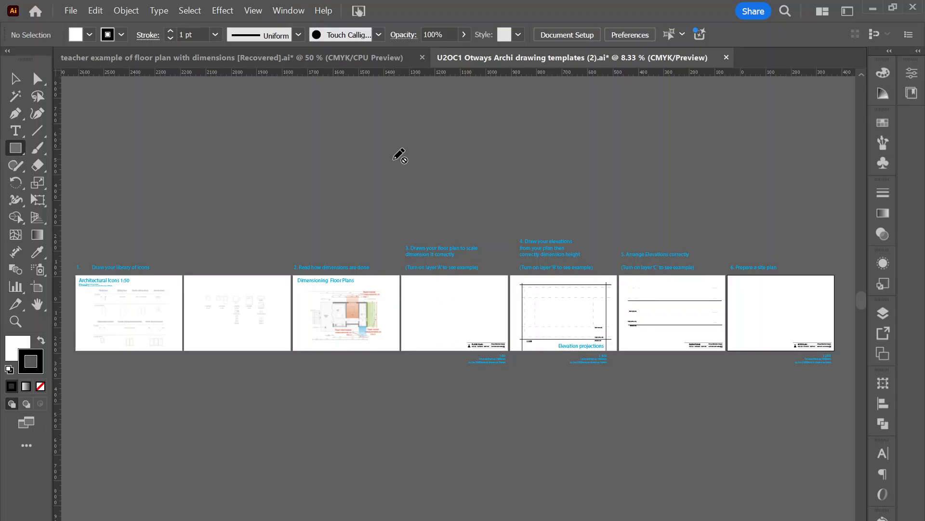
{"action": "mouse_move", "coordinate": [86, 278]}
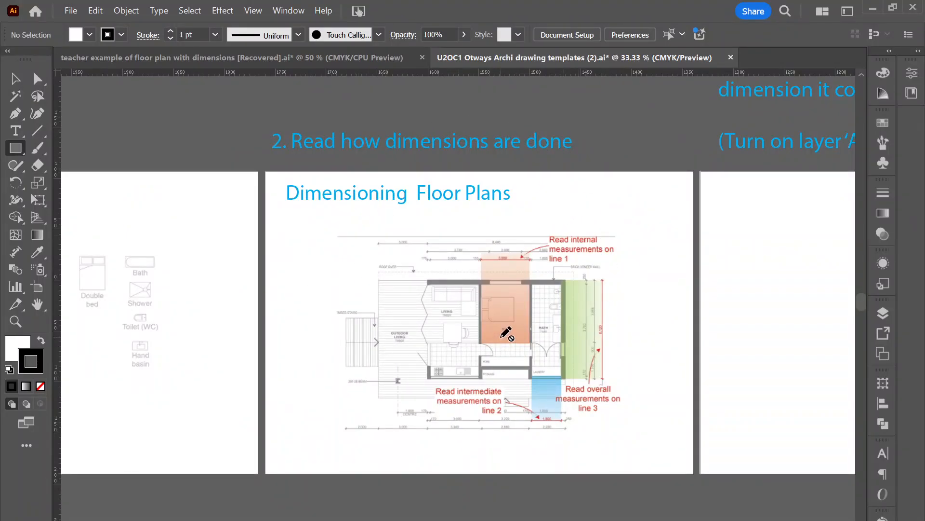
{"action": "mouse_move", "coordinate": [496, 246]}
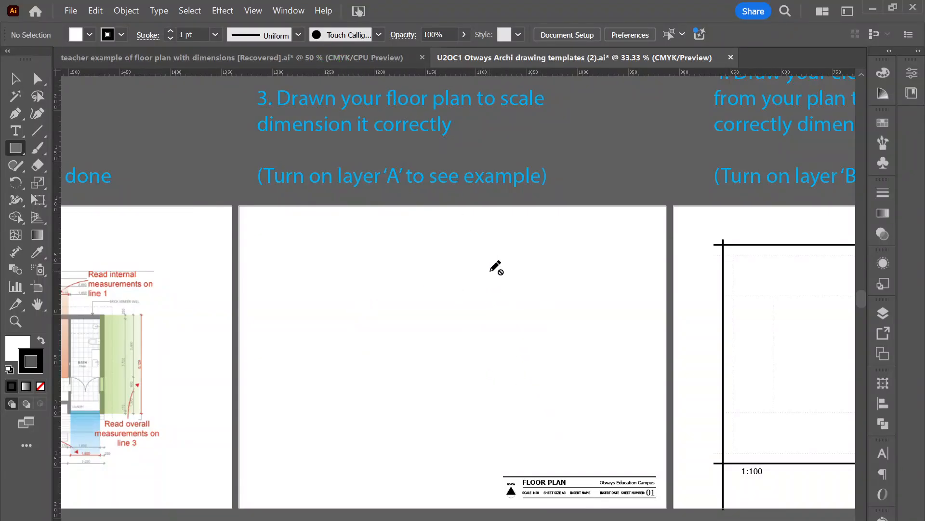
{"action": "mouse_move", "coordinate": [637, 482]}
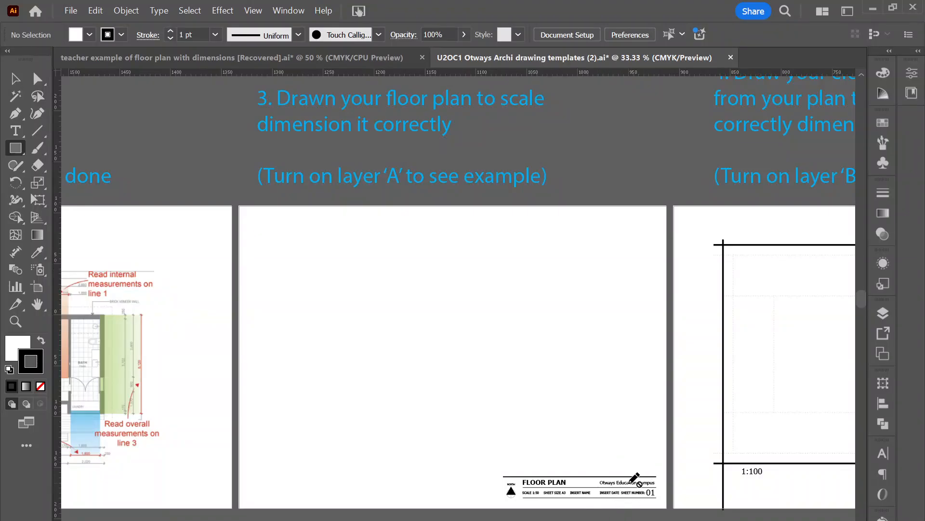
{"action": "scroll", "scroll_direction": "down", "scroll_amount": 3}
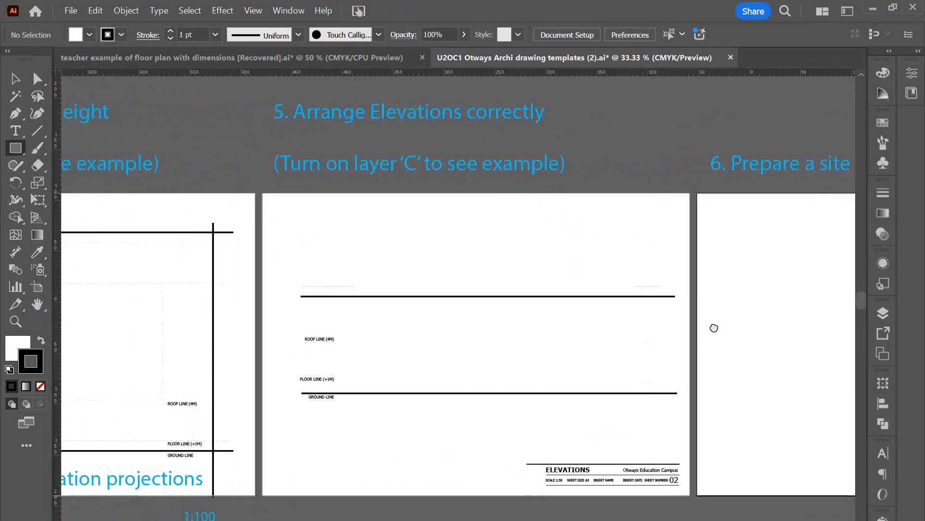
{"action": "mouse_move", "coordinate": [198, 57]}
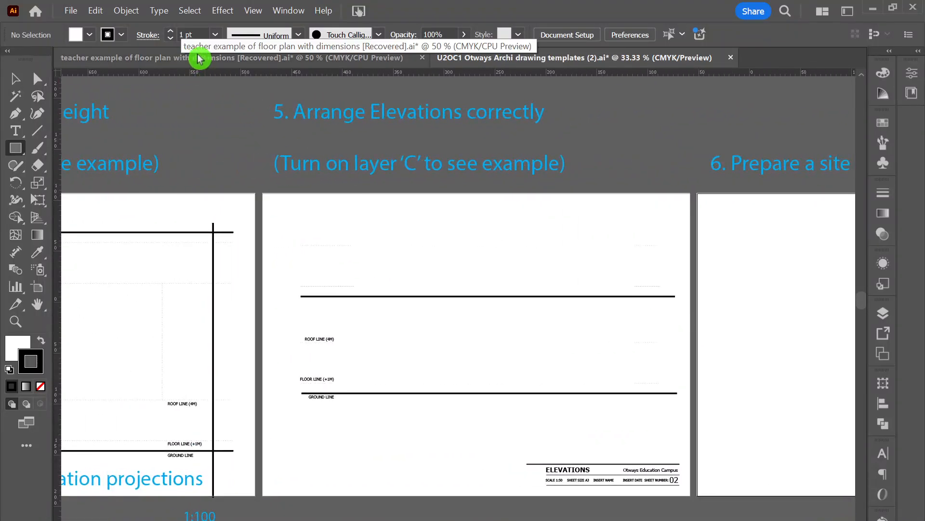
Return to the teacher example document and try the Essentials workspace before restoring Essentials Classic.
{"action": "left_click", "coordinate": [206, 58]}
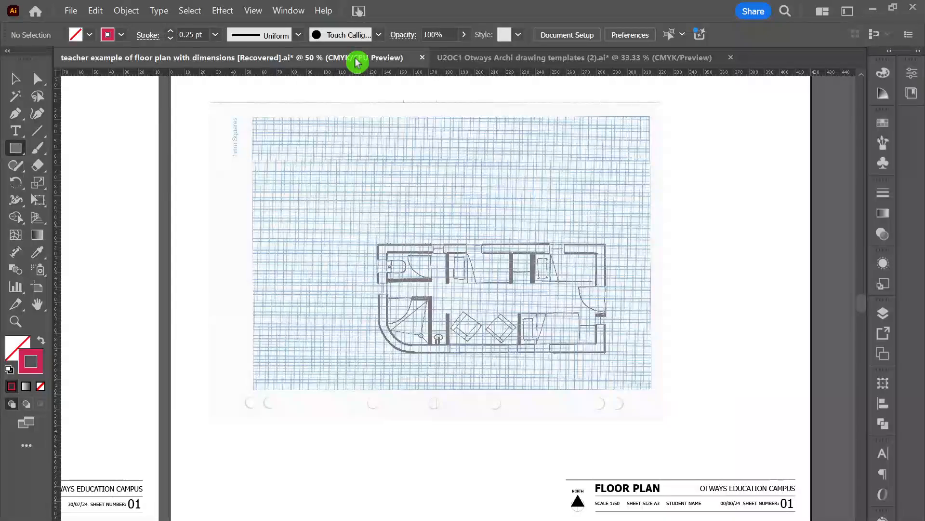
{"action": "mouse_move", "coordinate": [357, 62]}
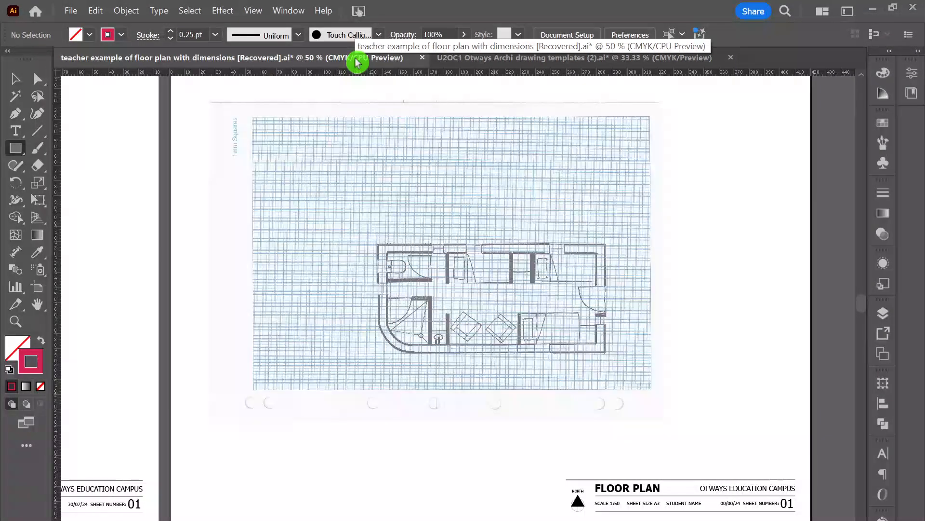
{"action": "left_click", "coordinate": [288, 10]}
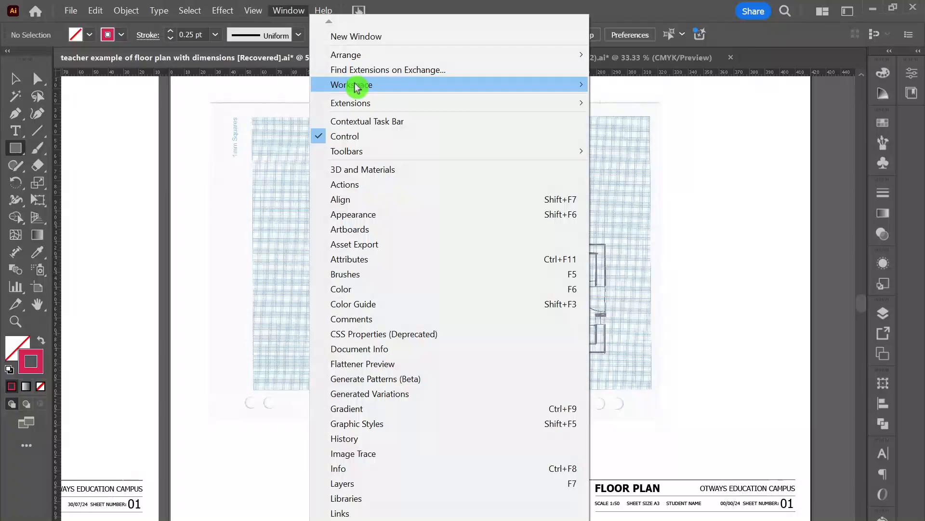
{"action": "left_click", "coordinate": [351, 85]}
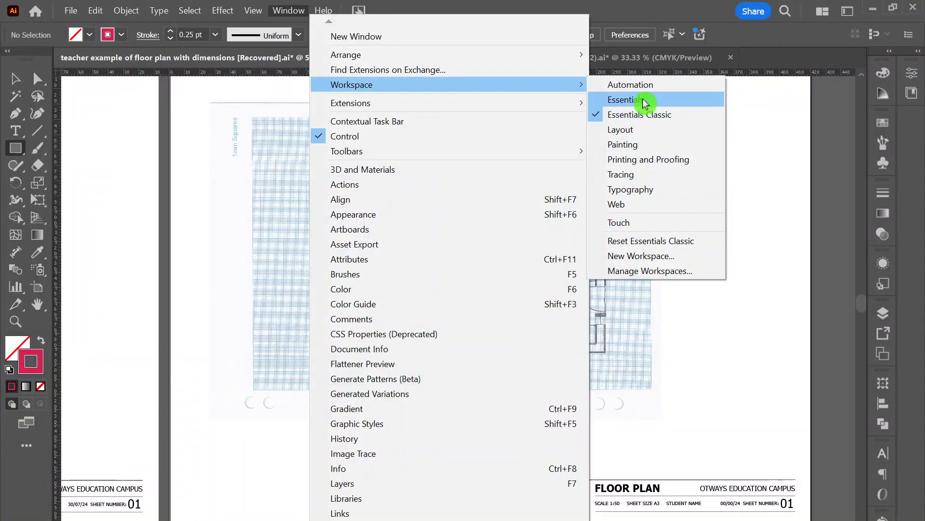
{"action": "left_click", "coordinate": [630, 99]}
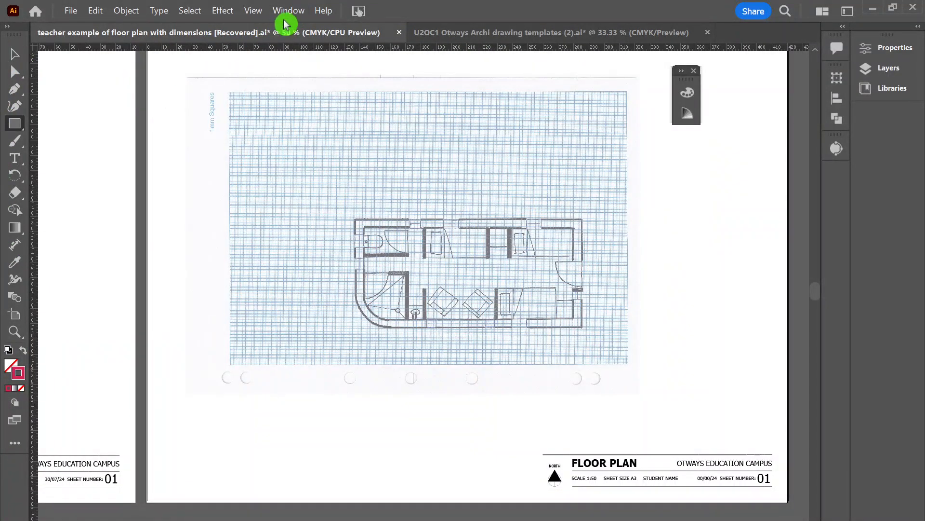
{"action": "left_click", "coordinate": [288, 10]}
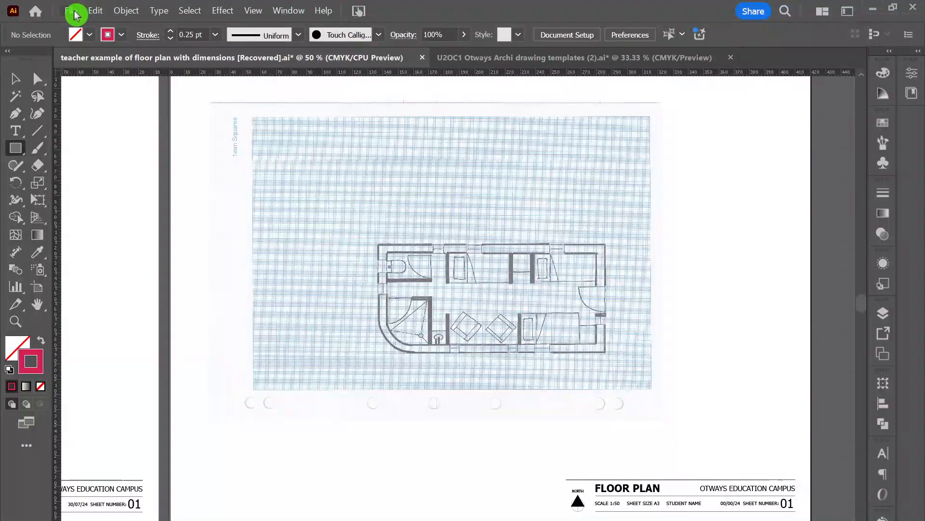
Cancel the Rectangle dialog and reach the Object menu's Lock command for the scanned plan.
{"action": "left_click", "coordinate": [70, 10]}
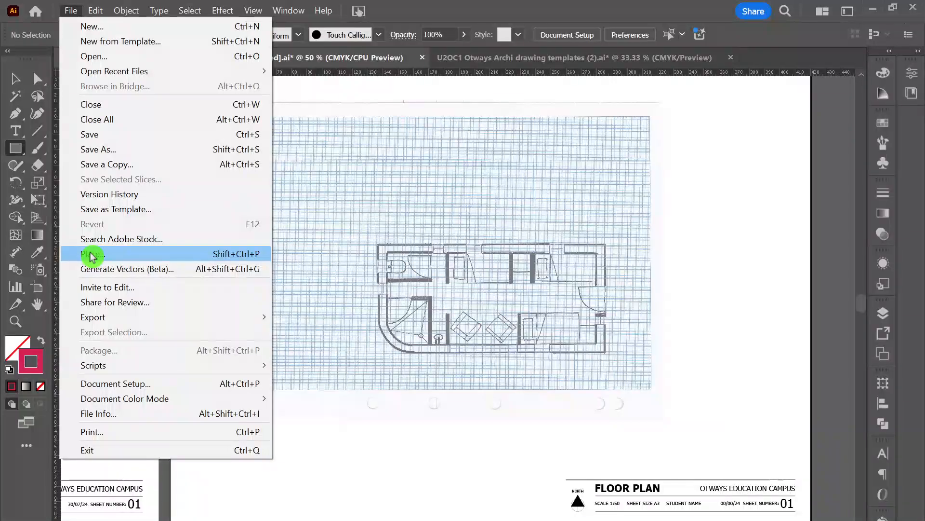
{"action": "left_click", "coordinate": [92, 255]}
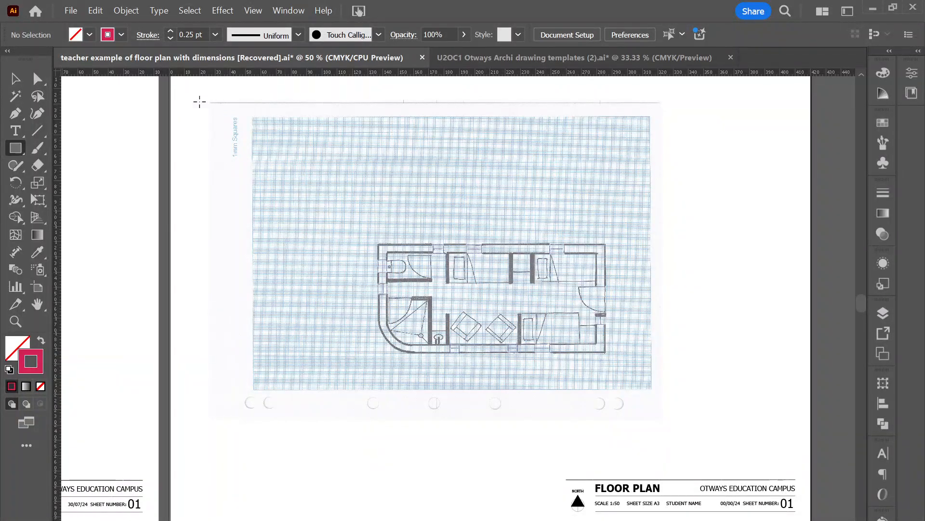
{"action": "mouse_move", "coordinate": [669, 223]}
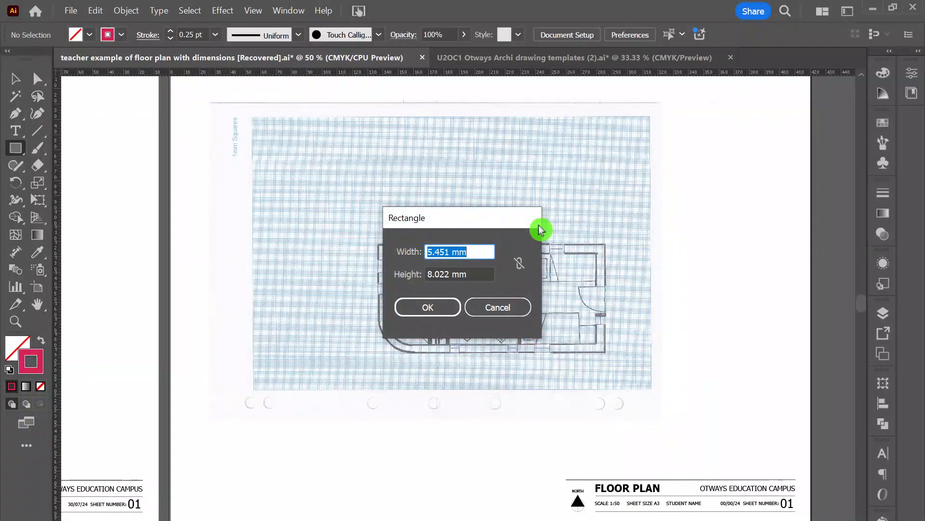
{"action": "left_click", "coordinate": [497, 308]}
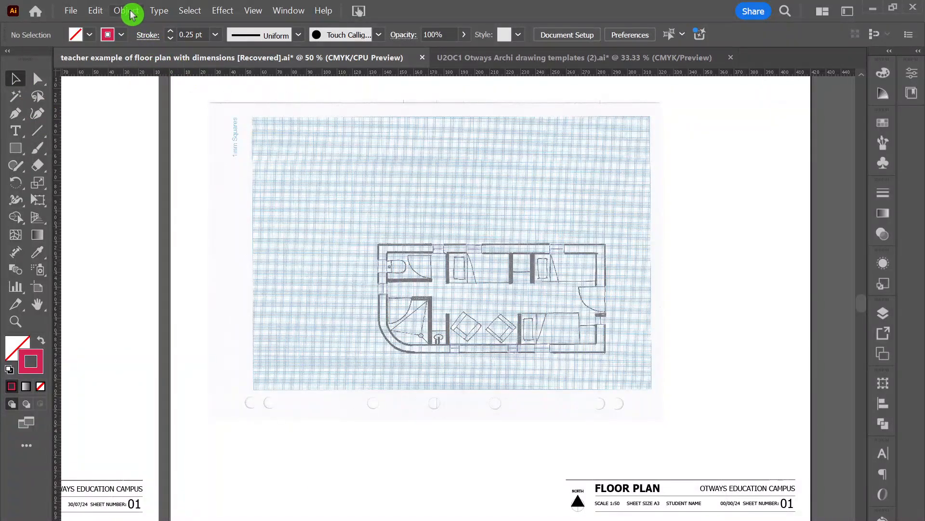
{"action": "left_click", "coordinate": [127, 11]}
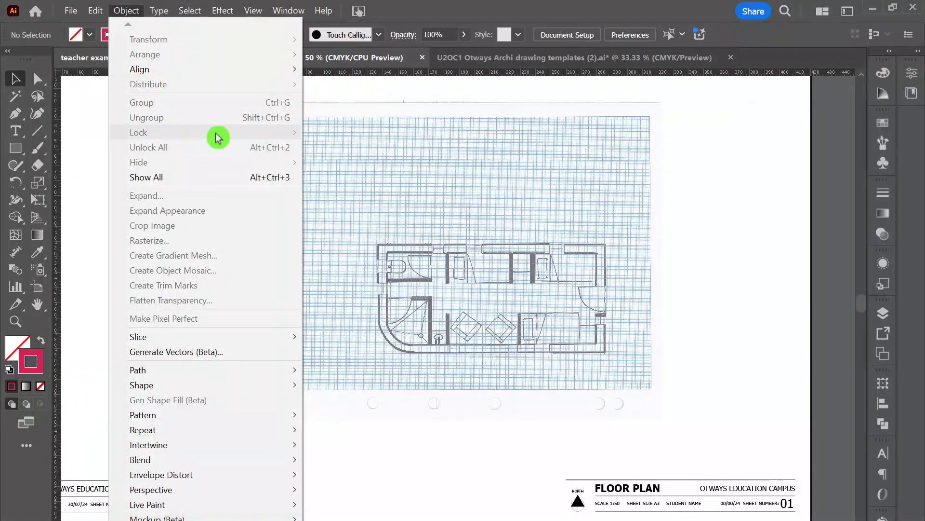
{"action": "mouse_move", "coordinate": [292, 161]}
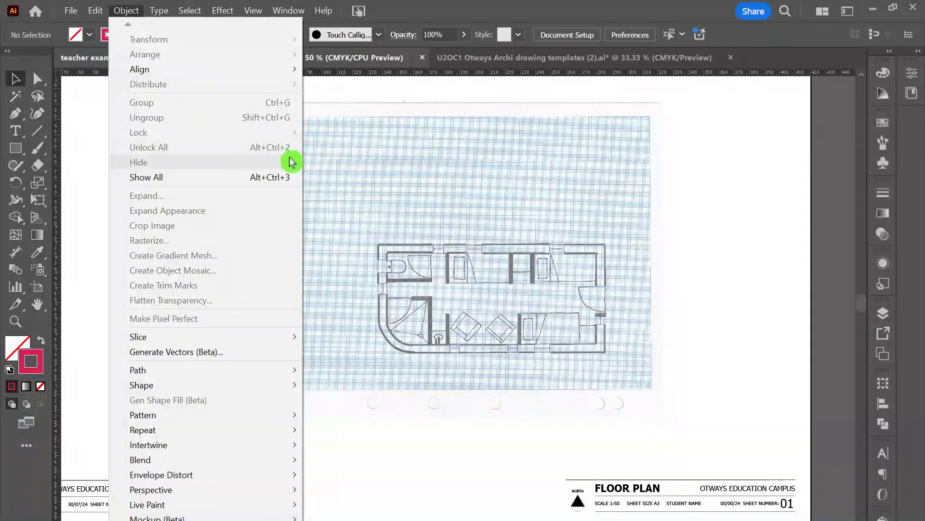